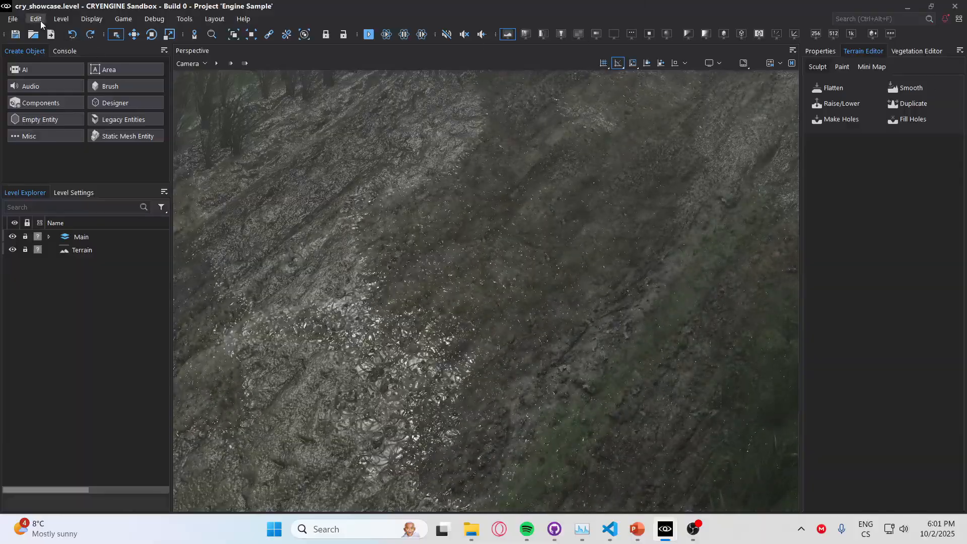
Load the Blender.qss stylesheet from the Preferences style settings
left_click(31, 19)
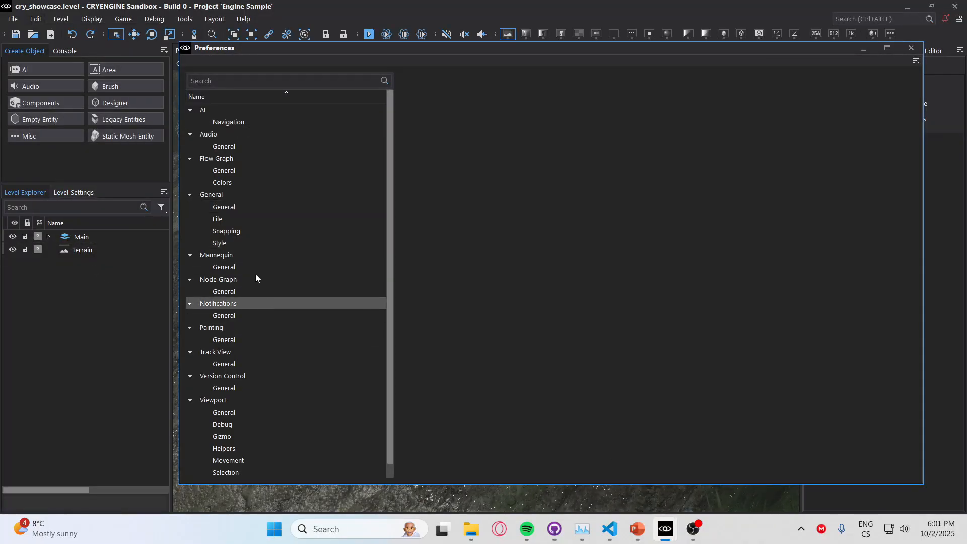
left_click(220, 243)
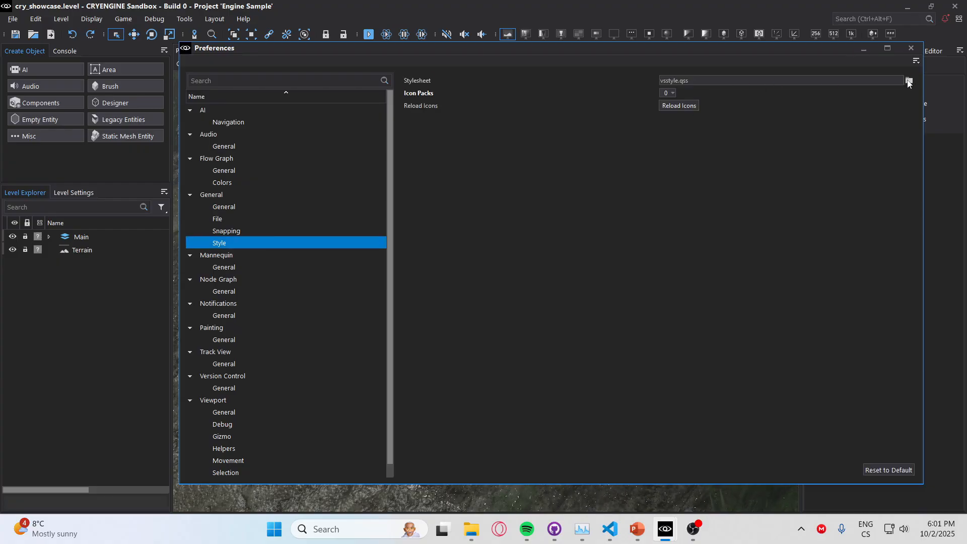
left_click(909, 80)
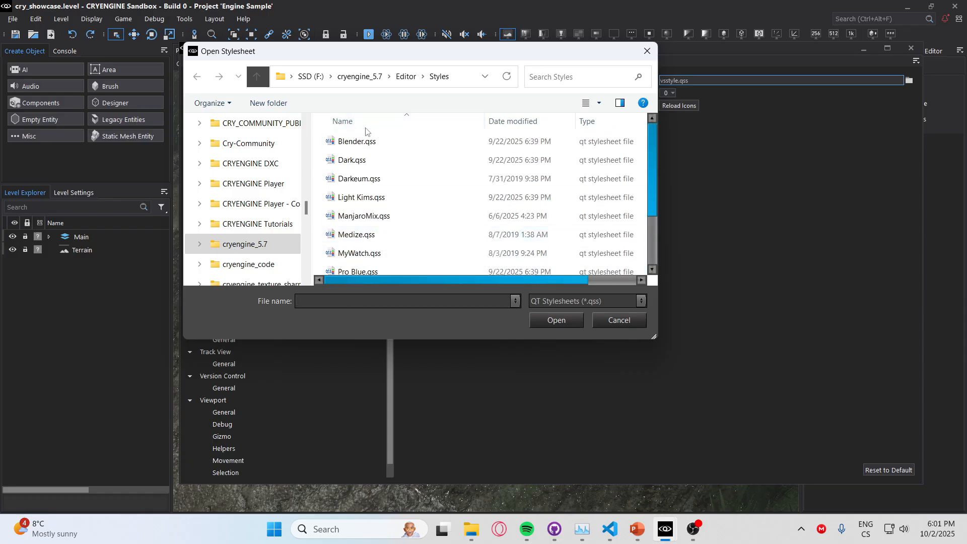
left_click(619, 320)
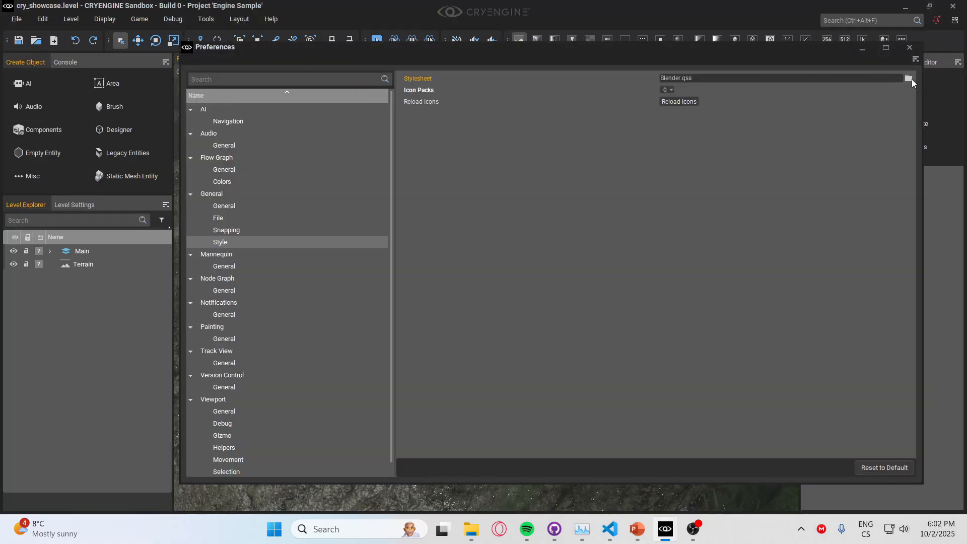
Switch the stylesheet back to vsstyle.qss and close Preferences
left_click(908, 78)
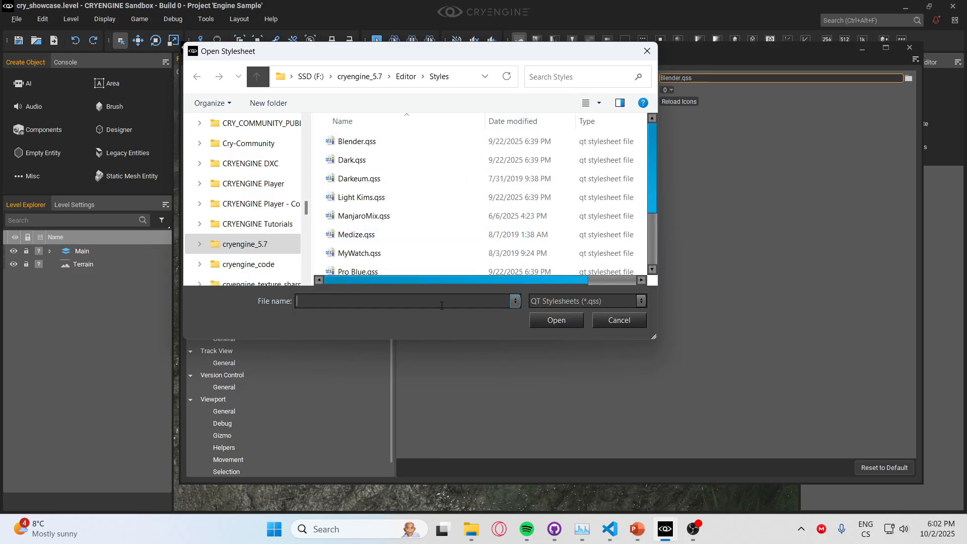
scroll("down", 3)
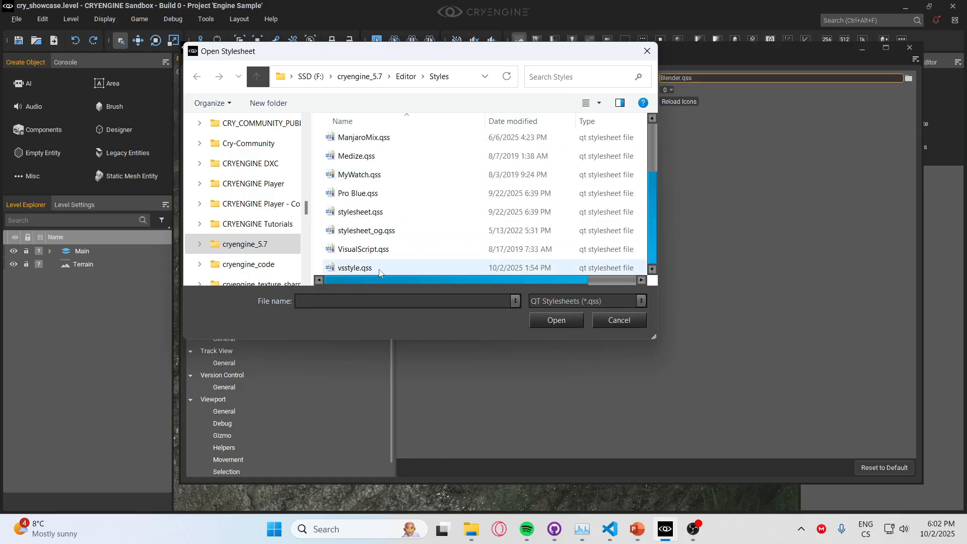
left_click(619, 321)
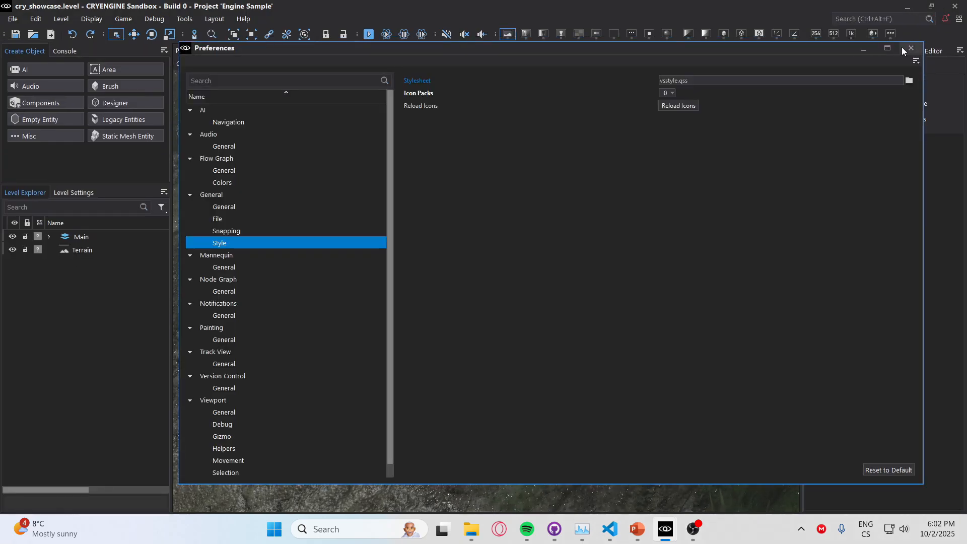
left_click(911, 48)
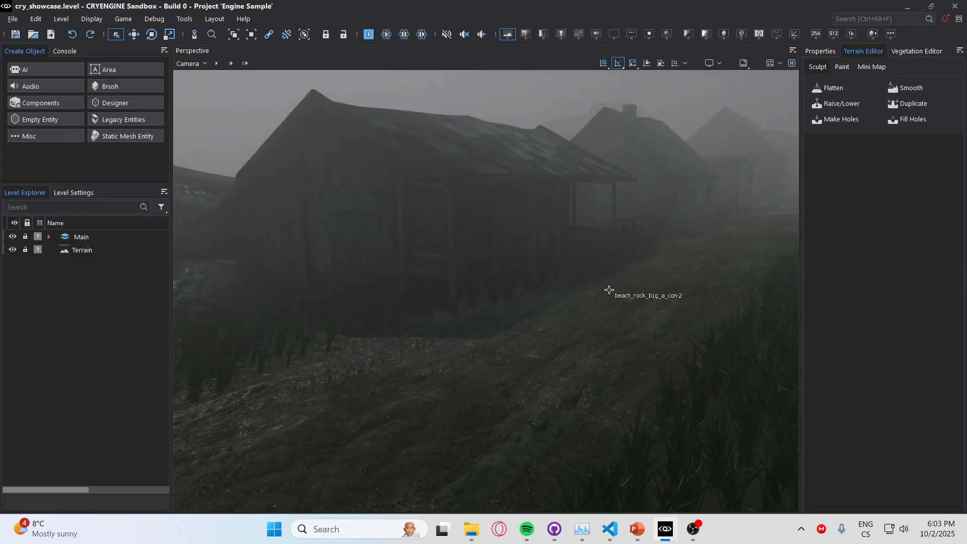
mouse_move(665, 528)
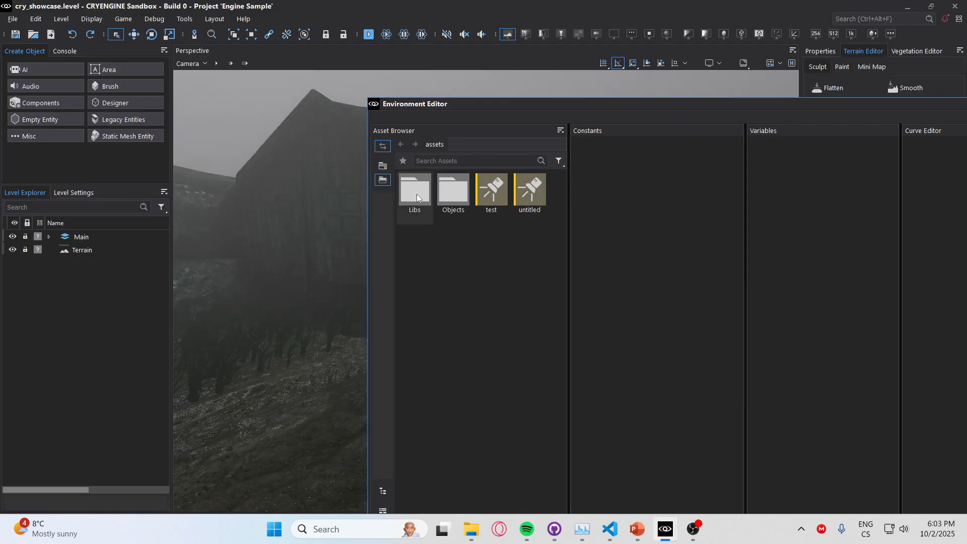
Open Libs > cry_valley environment preset and raise Image Settings Vibrance from 0 to 1
double_click(415, 189)
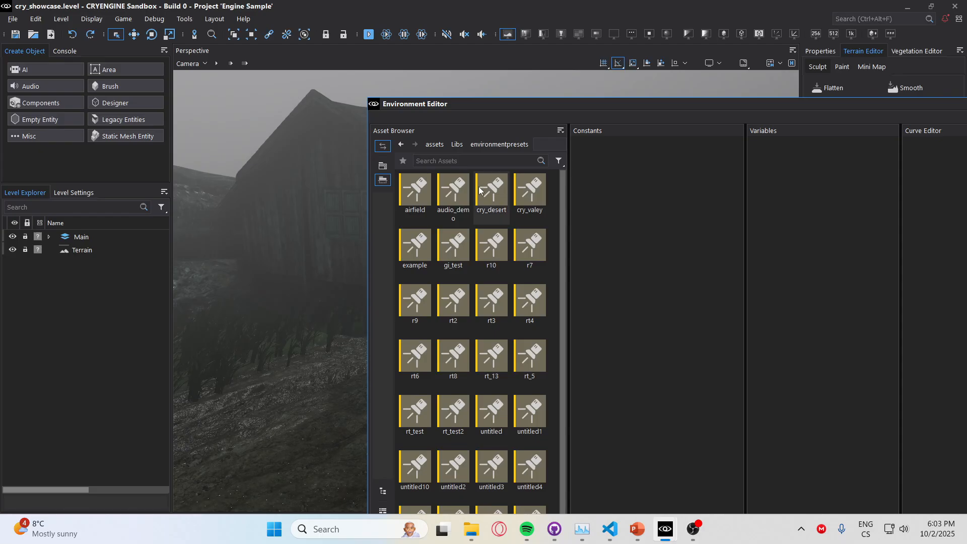
double_click(530, 189)
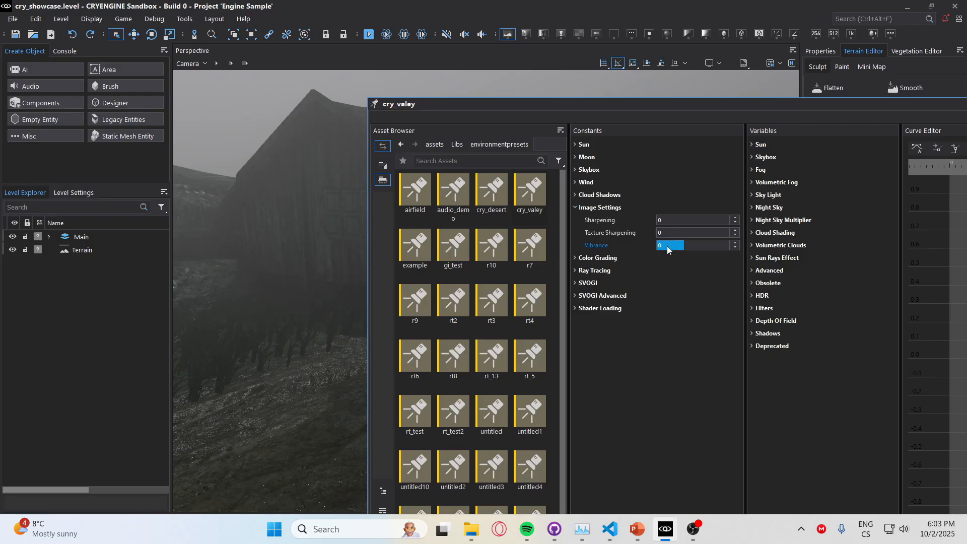
left_click(693, 246)
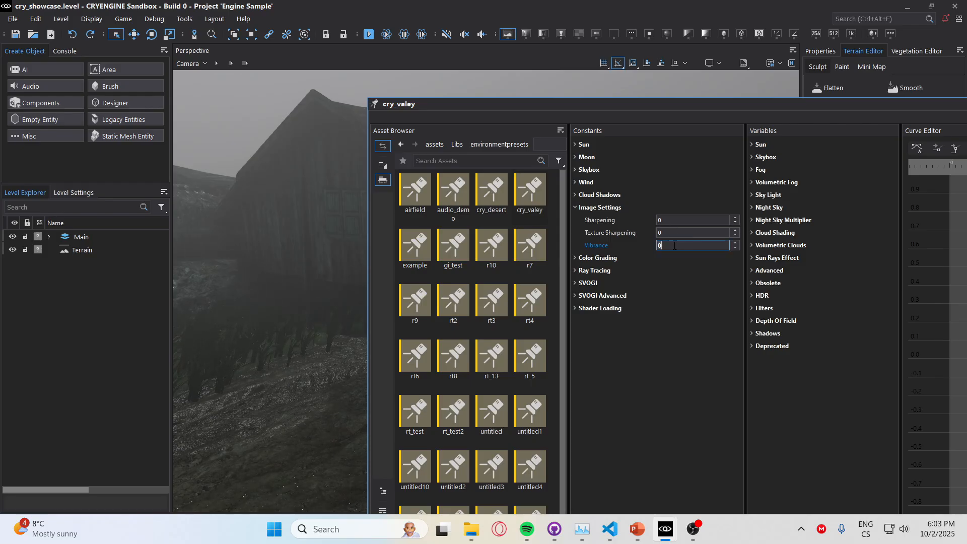
type("1")
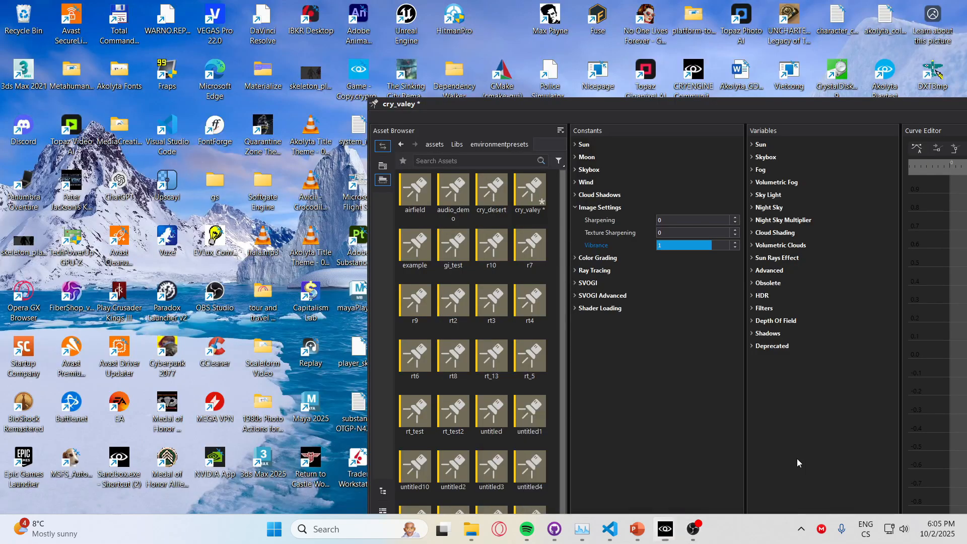
left_click(665, 529)
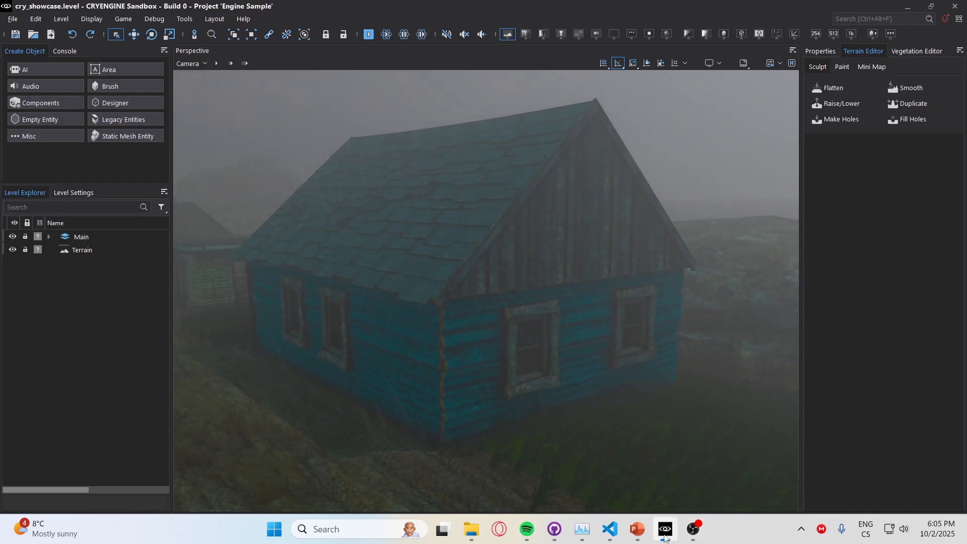
Return to the level view and focus the console command input
left_click(665, 529)
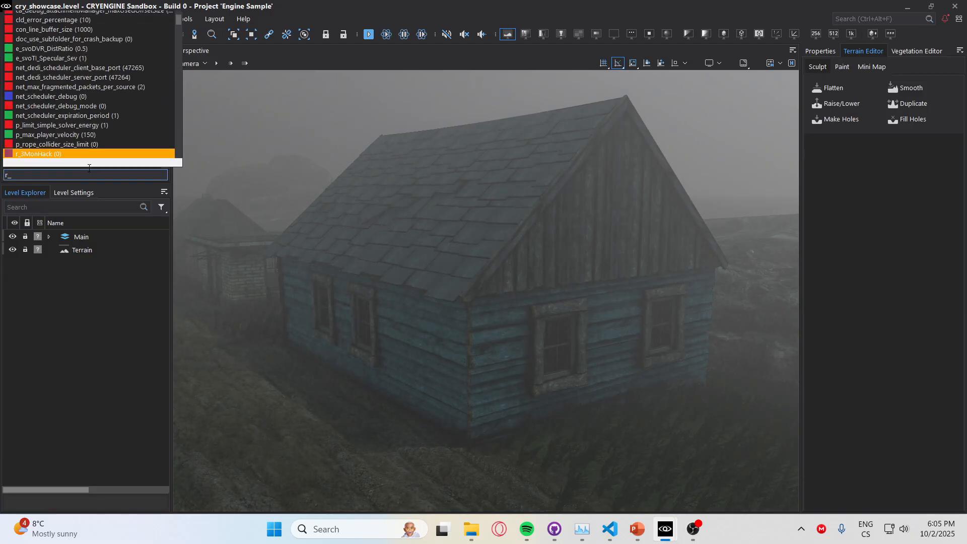
Enter r_vib in the console, compare lower Vibrance before returning to 1, and save the level
type("r_vib")
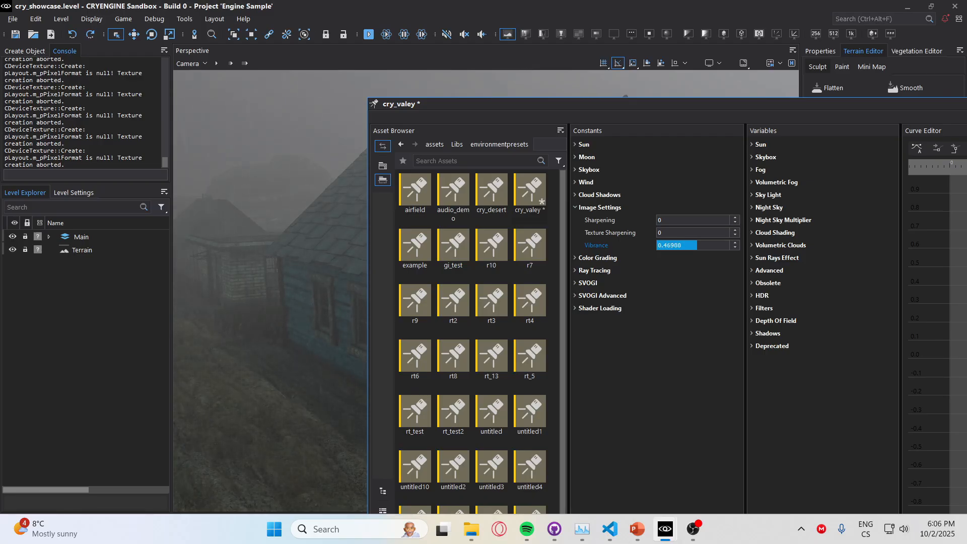
left_click_drag(697, 245, 691, 245)
type("1")
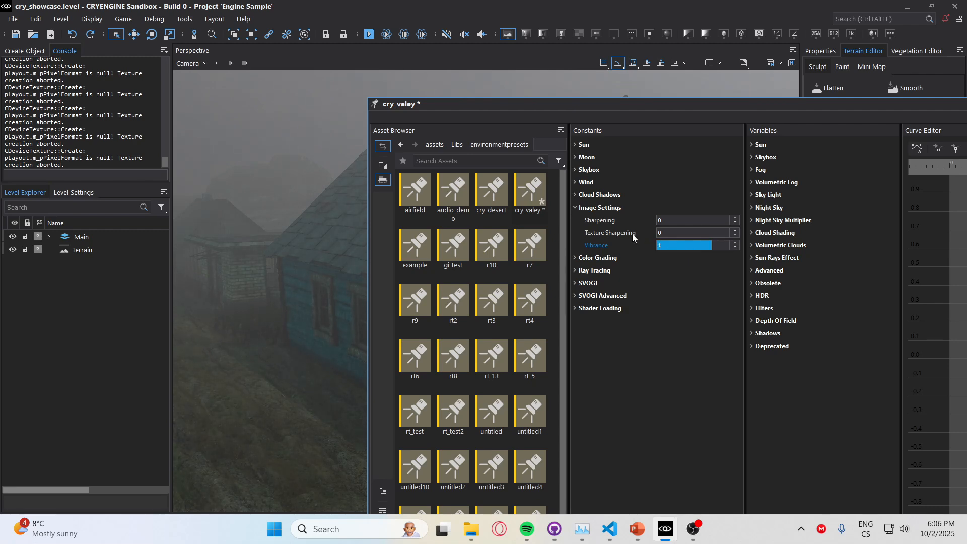
key("ctrl+s")
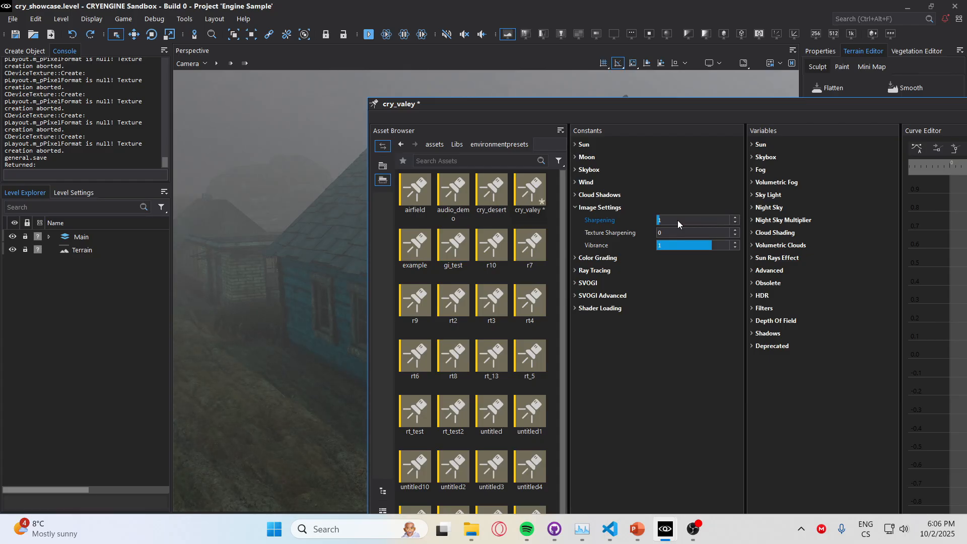
mouse_move(683, 230)
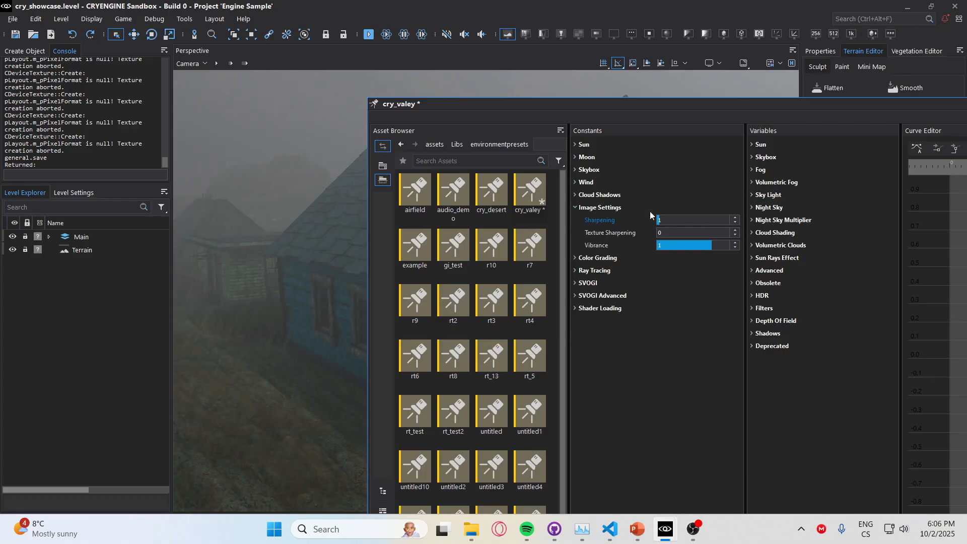
mouse_move(303, 342)
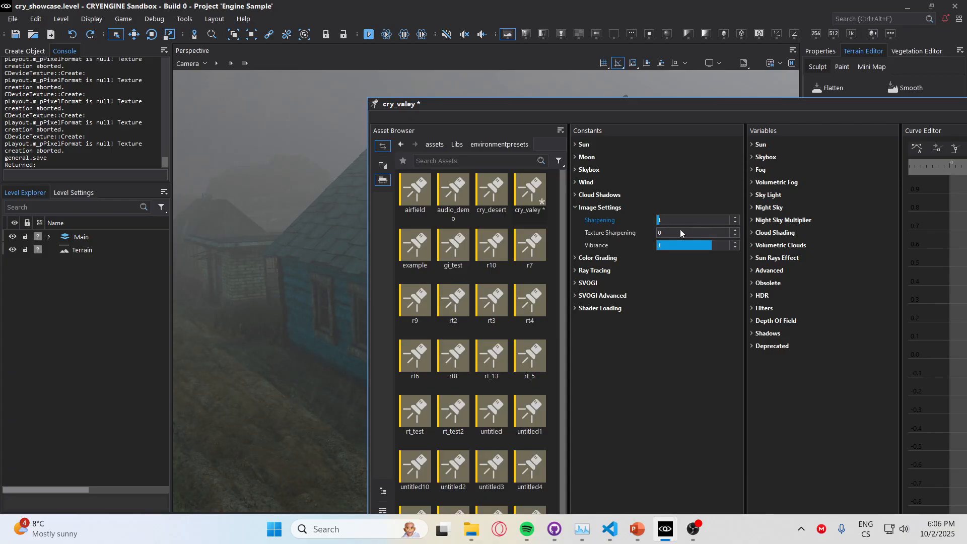
Set the cry_valley Texture Sharpening to 1 and check the cabin walls
left_click(693, 233)
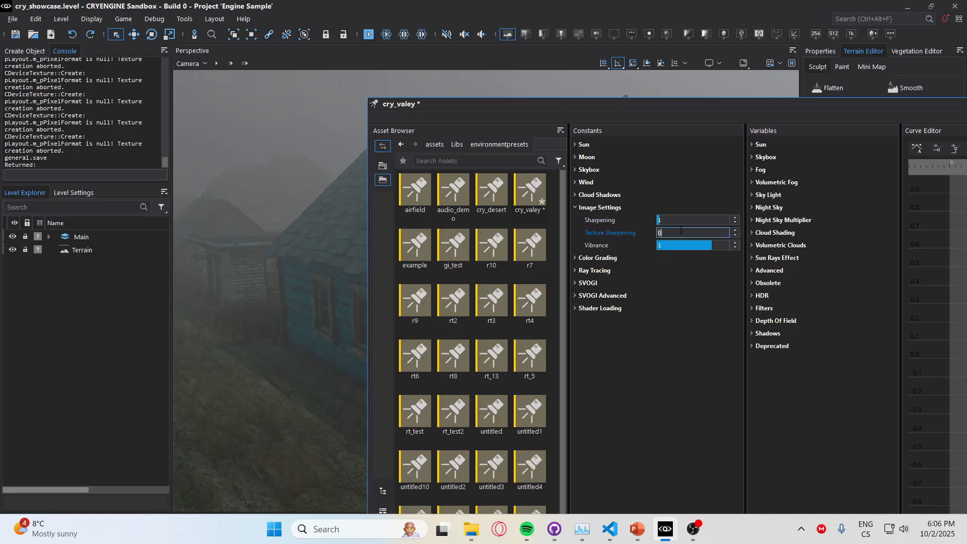
type("1")
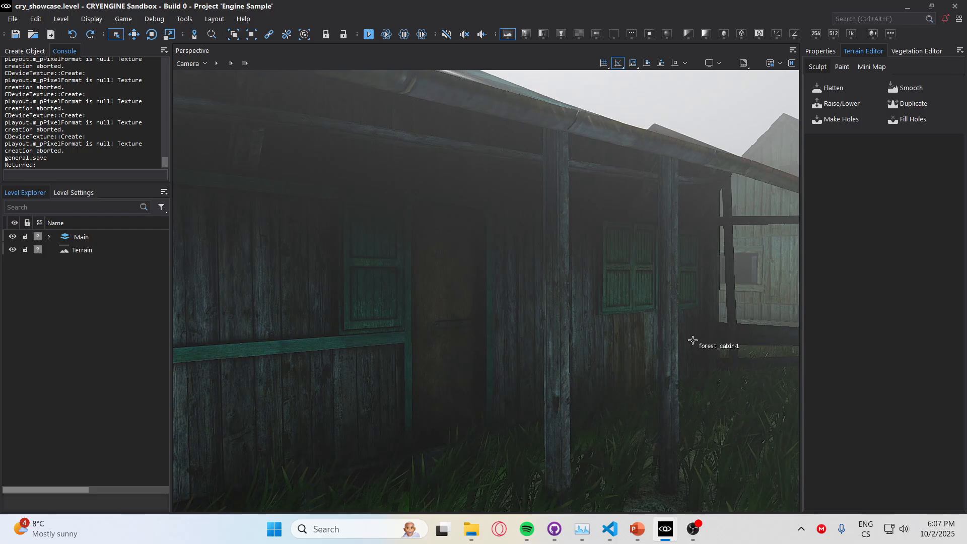
mouse_move(664, 529)
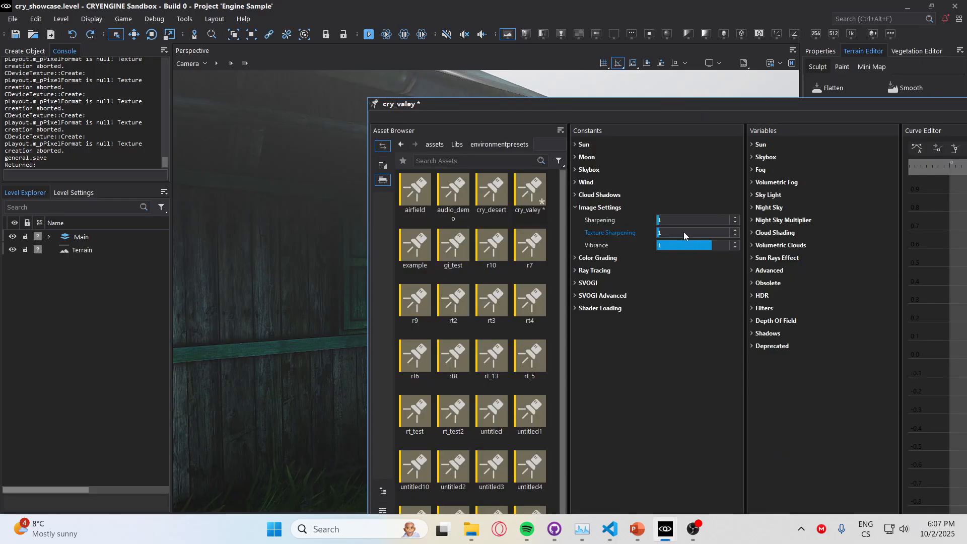
type("5")
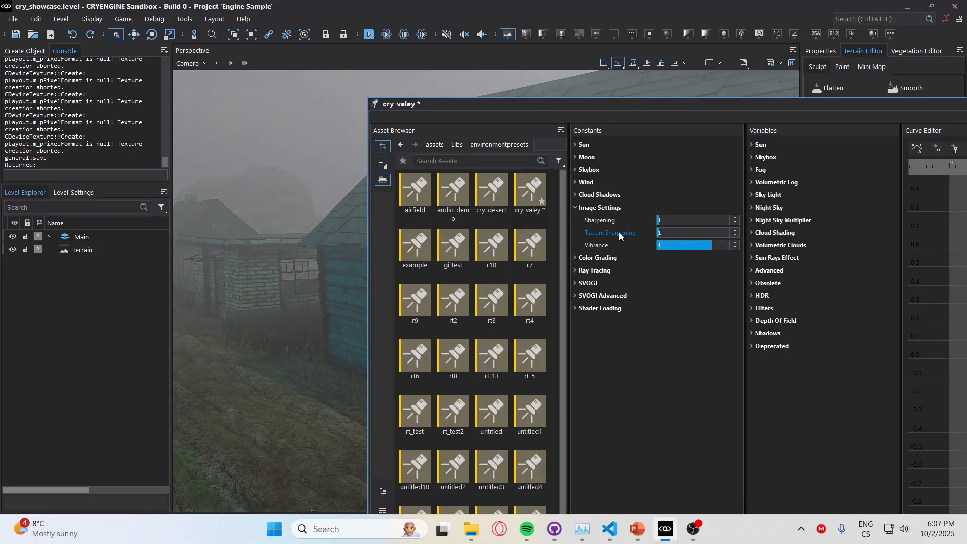
Expand the preset's Shader Loading settings
left_click(600, 308)
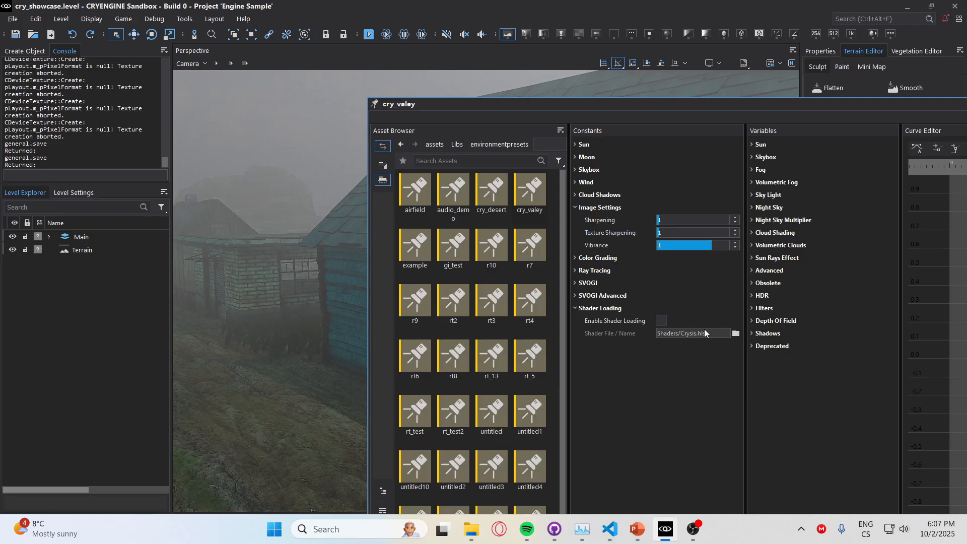
Pick Shaders/Comics.hlsl as the preset's shader file
left_click(737, 333)
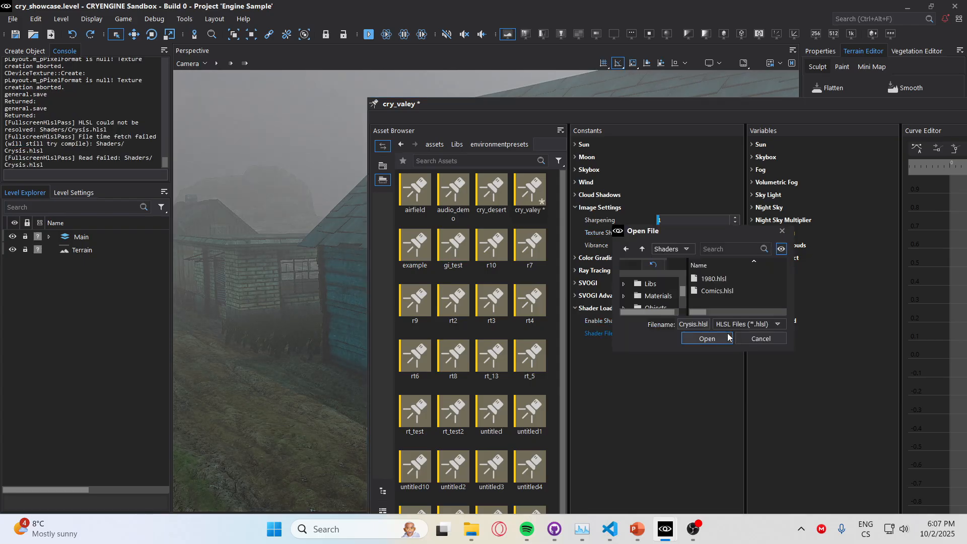
left_click(707, 338)
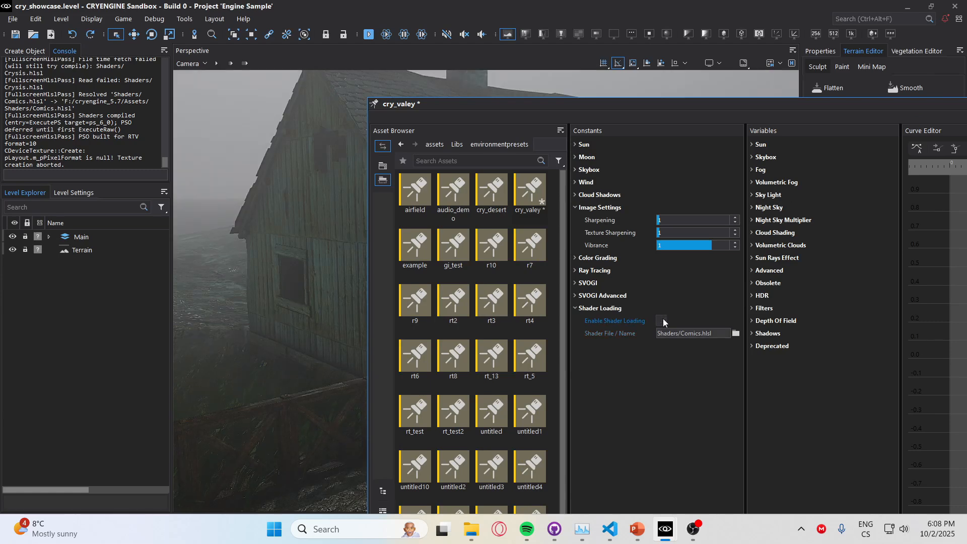
Enable Shader Loading for the comic look and expand SVOGI Advanced and SVOGI sections
left_click(662, 320)
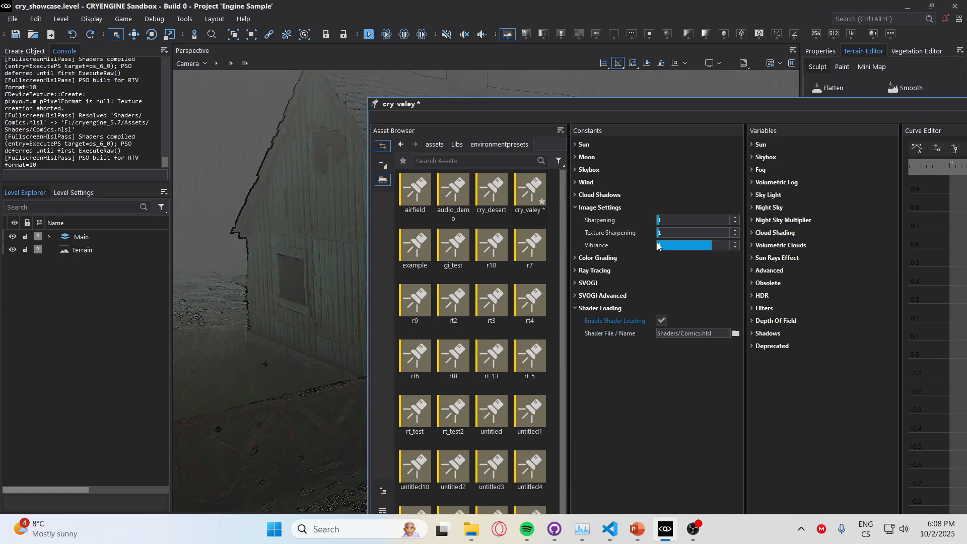
left_click(602, 296)
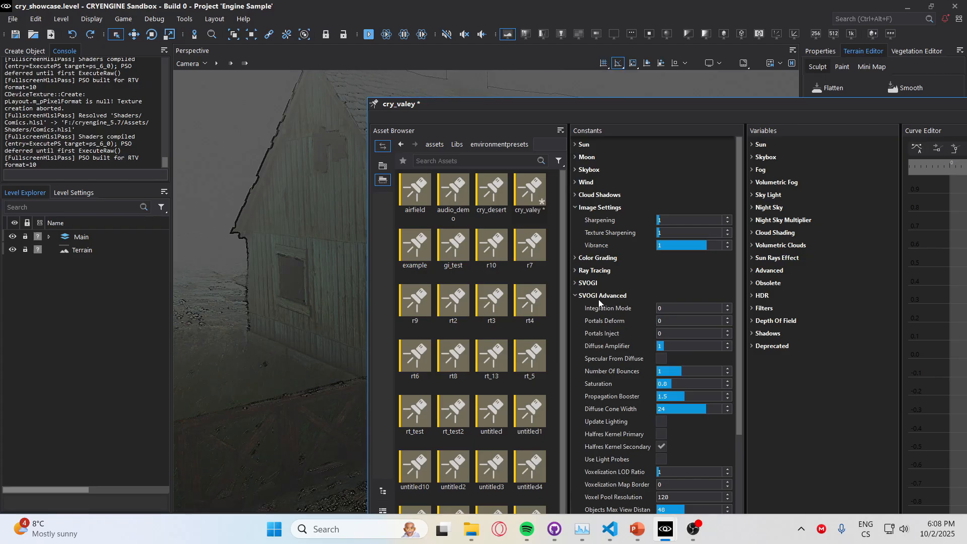
left_click(587, 283)
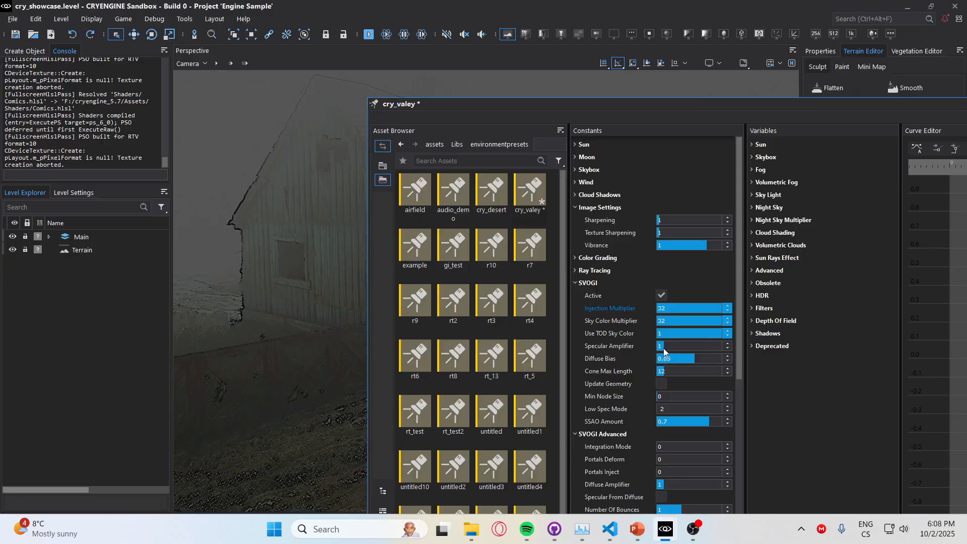
Try other SVOGI Diffuse Bias values, settling on 0.05, and browse SVOGI Advanced
left_click(661, 383)
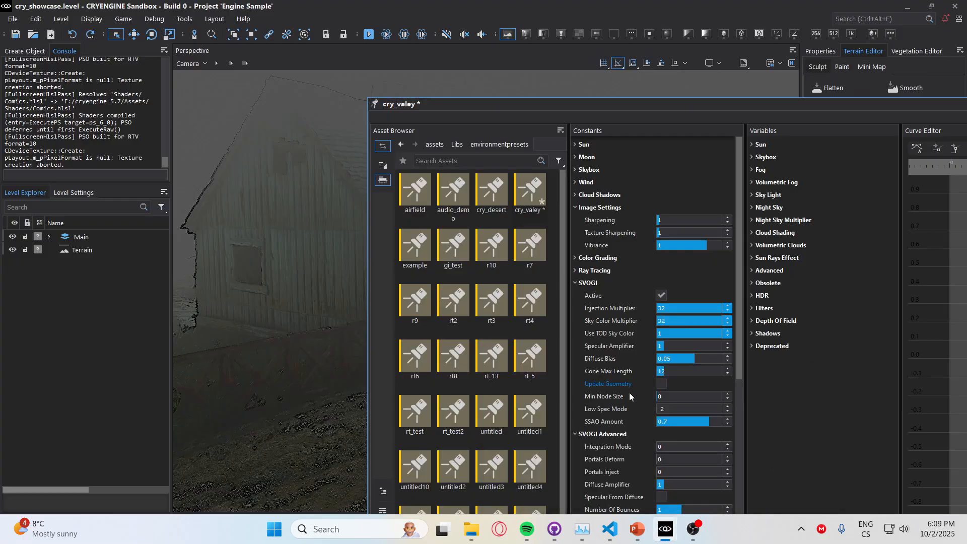
scroll("down", 3)
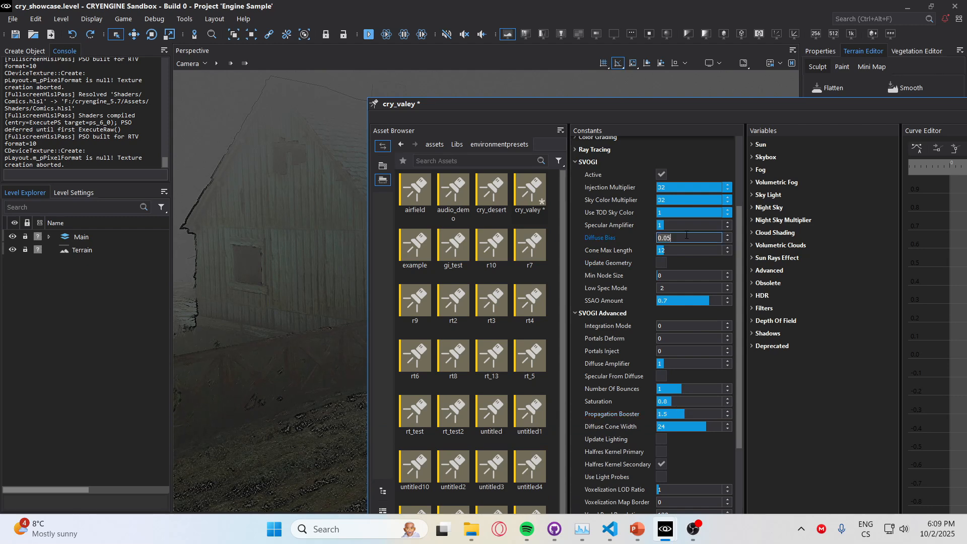
type("4")
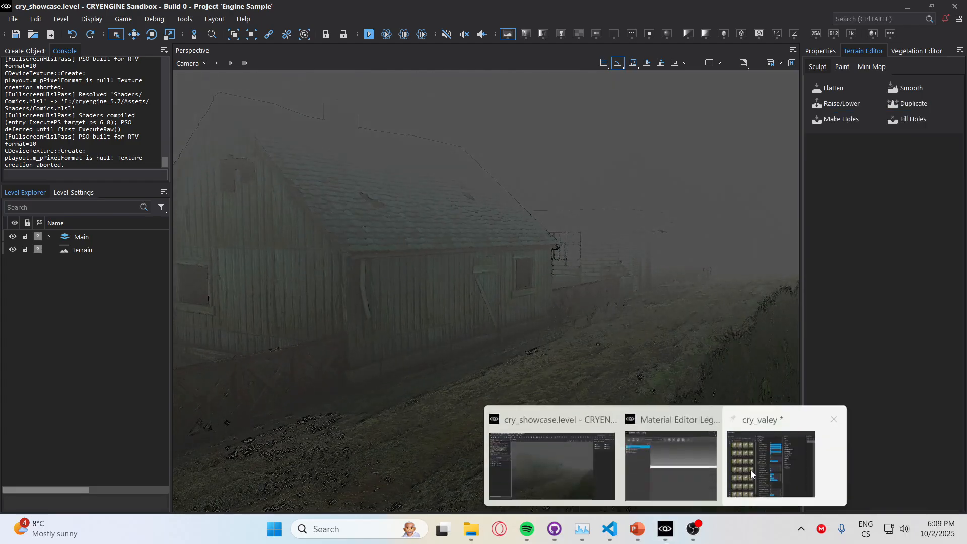
left_click(771, 466)
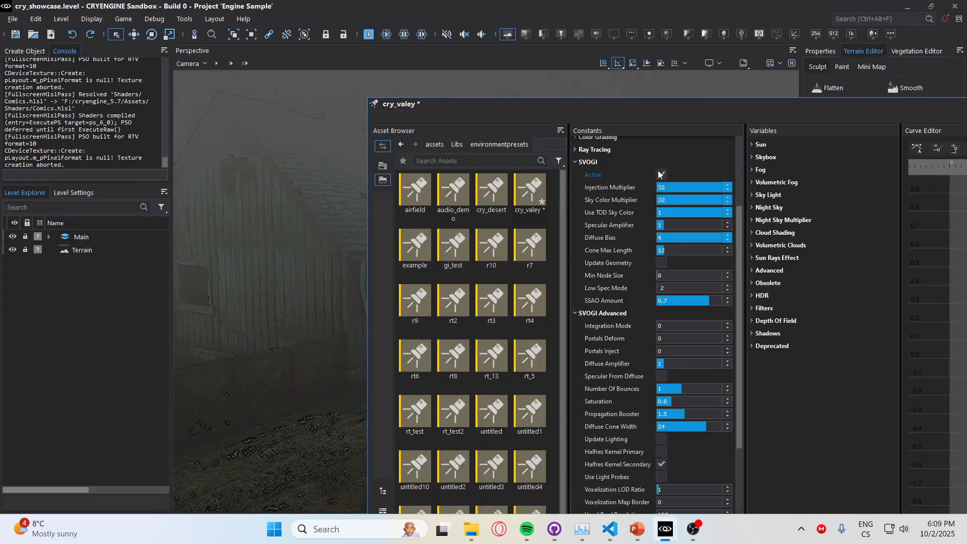
left_click(661, 175)
type("0.05")
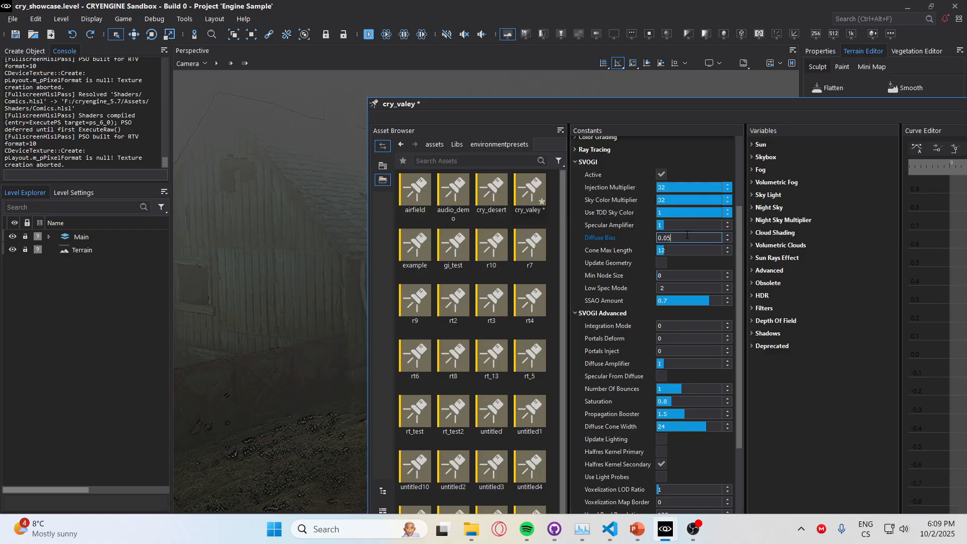
scroll("down", 3)
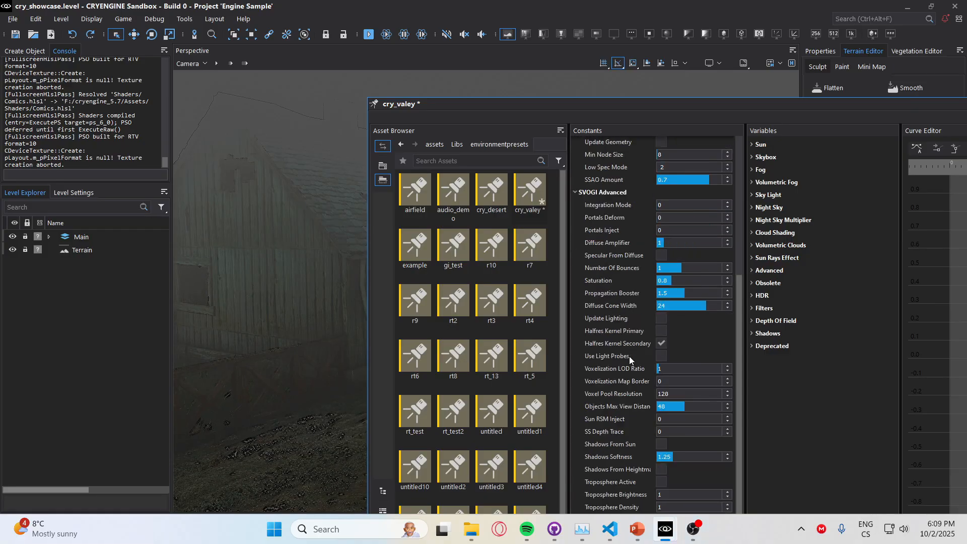
scroll("down", 3)
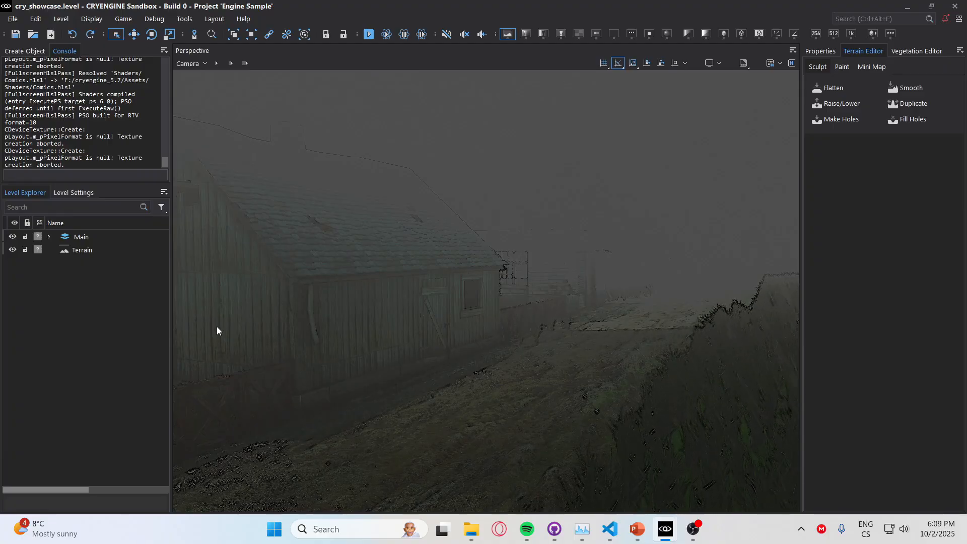
mouse_move(439, 330)
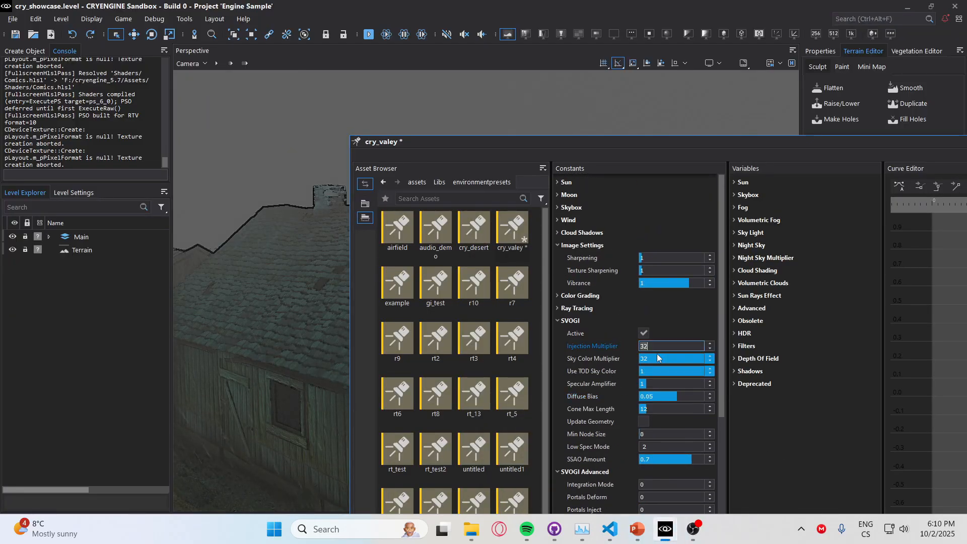
Collapse the SVOGI section and untick Enable Shader Loading to turn off the Comics shader
scroll("down", 3)
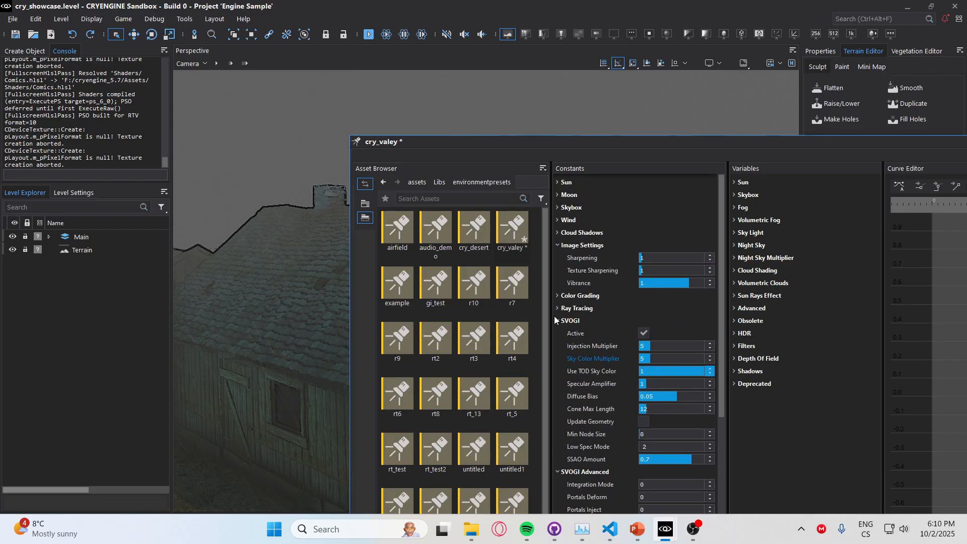
left_click(558, 320)
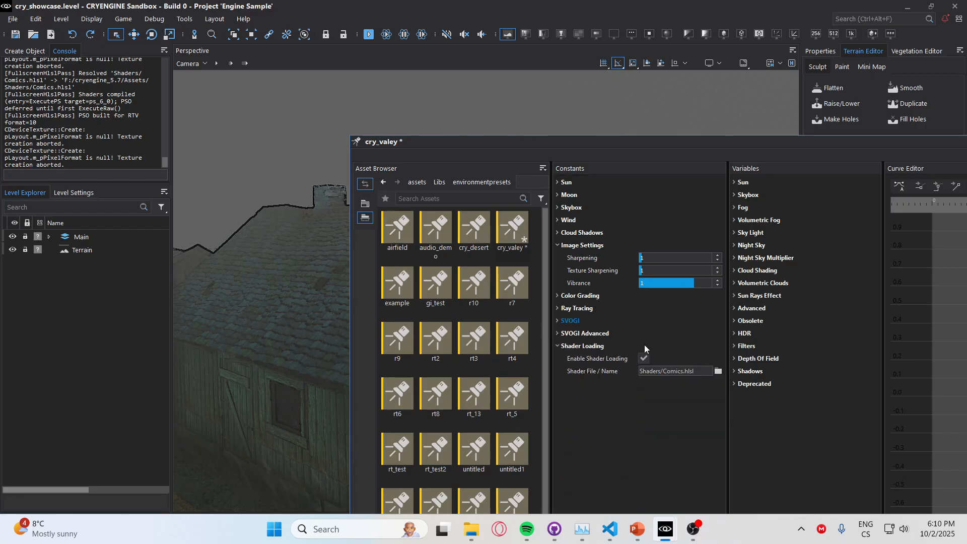
left_click(643, 359)
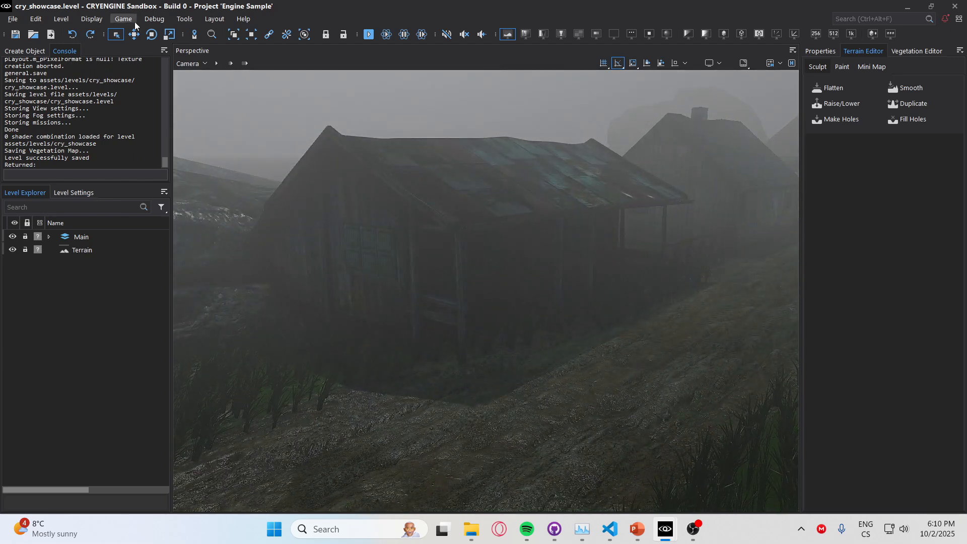
mouse_move(638, 204)
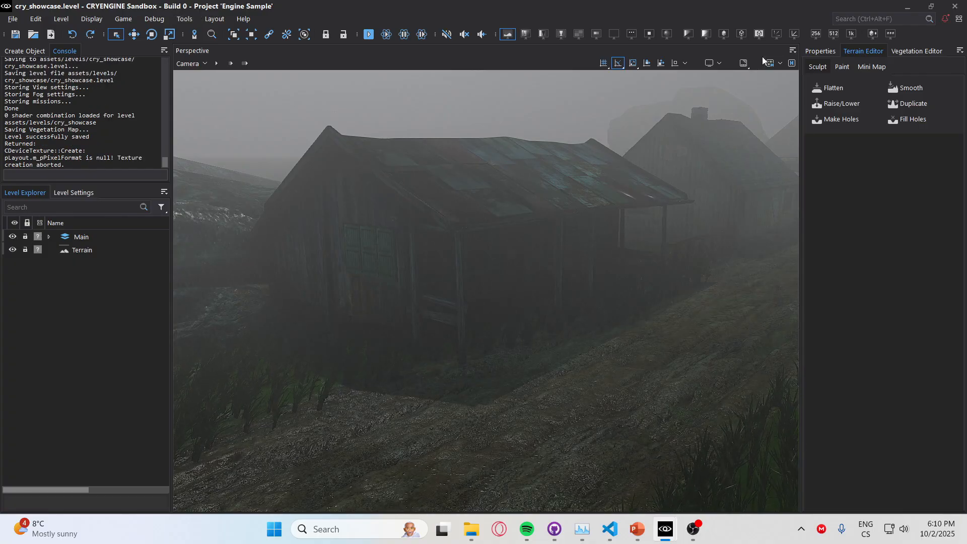
Expand the viewport overlay to detailed render statistics, then show the closing PowerPoint slide
left_click(742, 63)
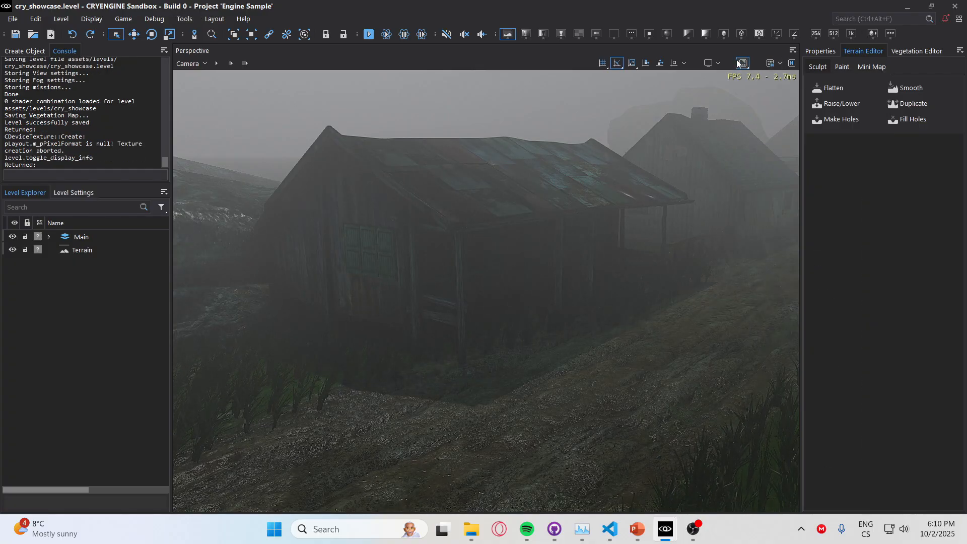
left_click(742, 63)
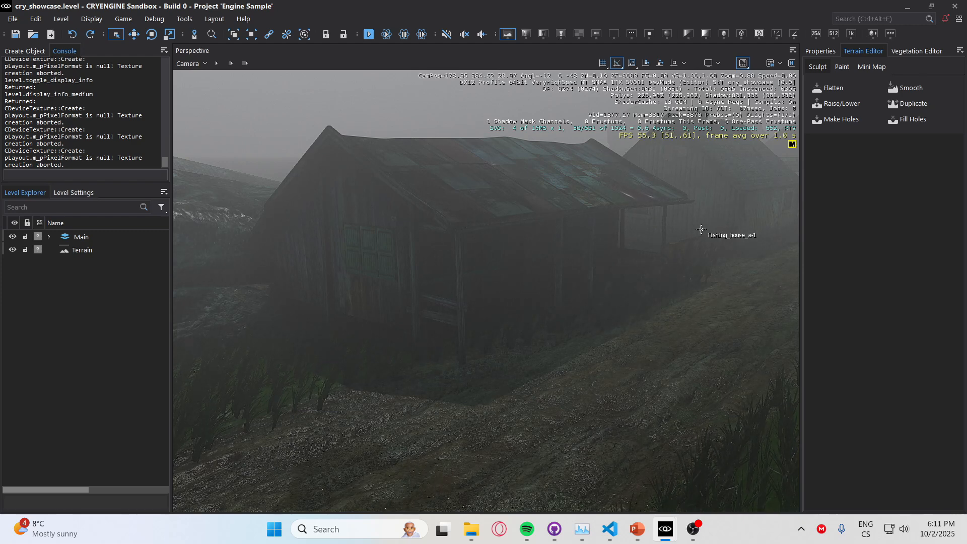
left_click(637, 529)
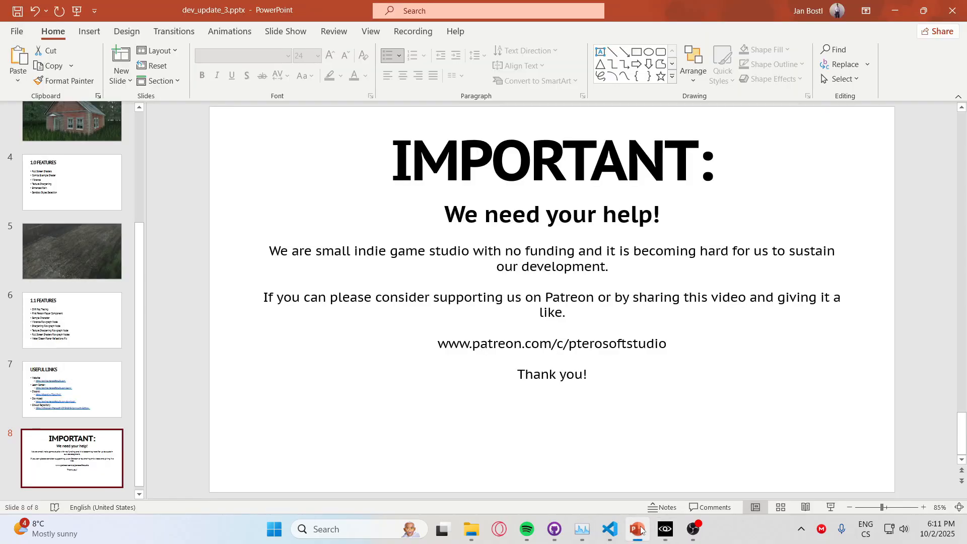
mouse_move(81, 327)
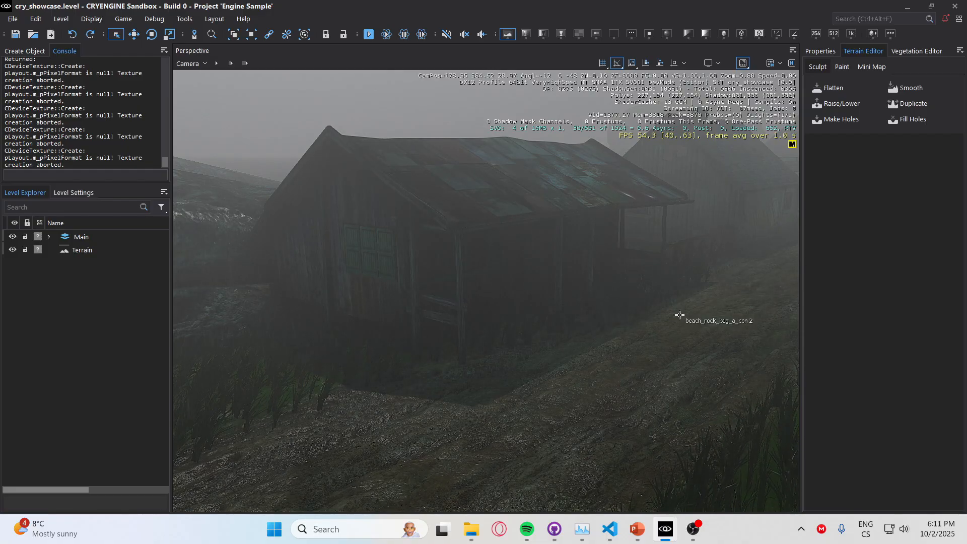
Bring up the OBS screen recorder from the taskbar
left_click(693, 529)
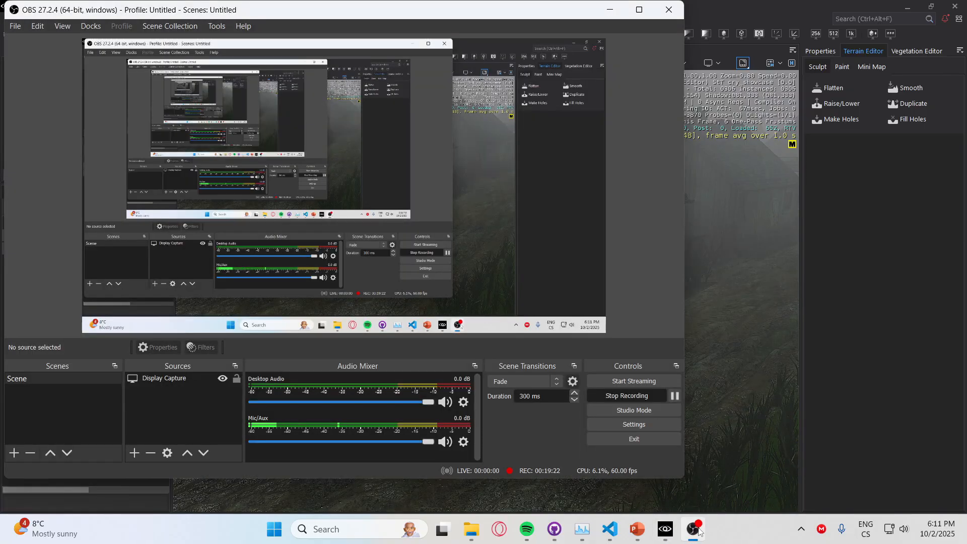